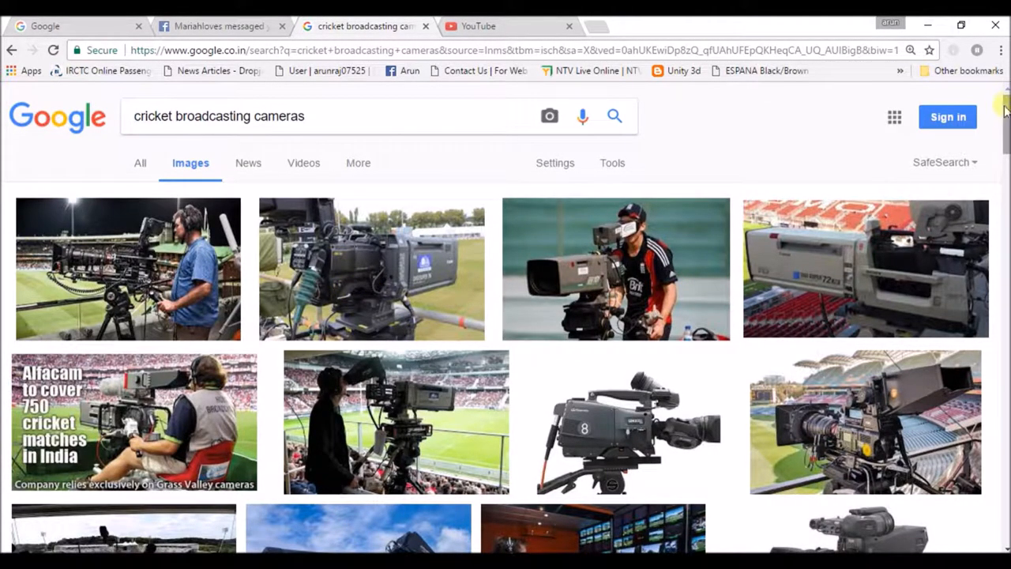
- Scroll through the cricket broadcasting camera image results
scroll(down, 3)
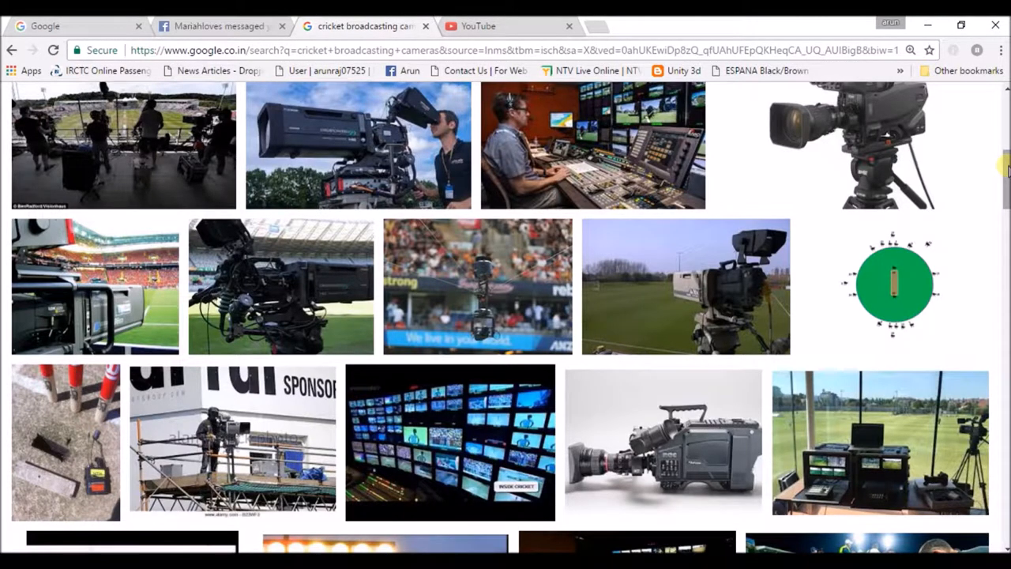
scroll(down, 3)
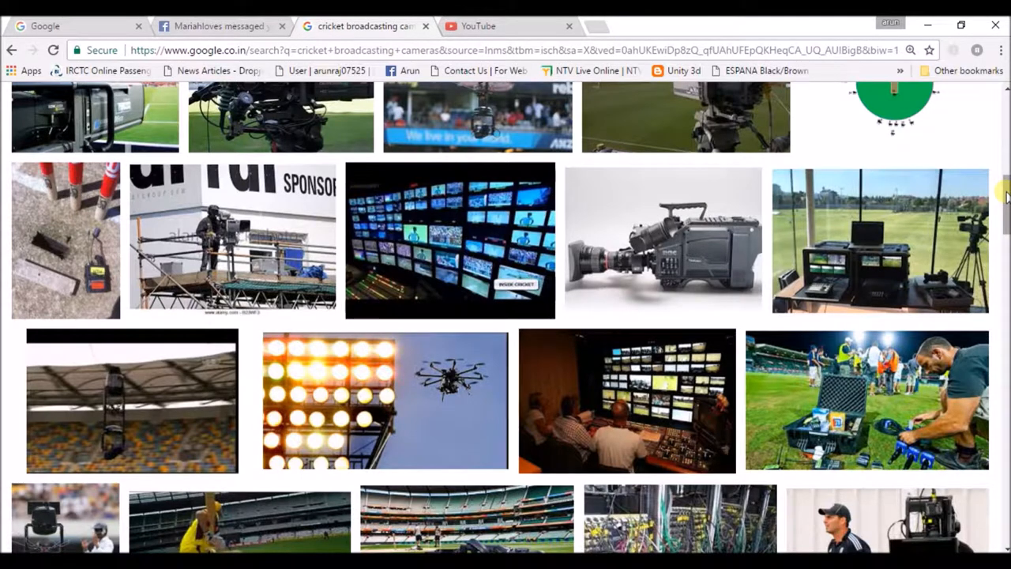
scroll(down, 3)
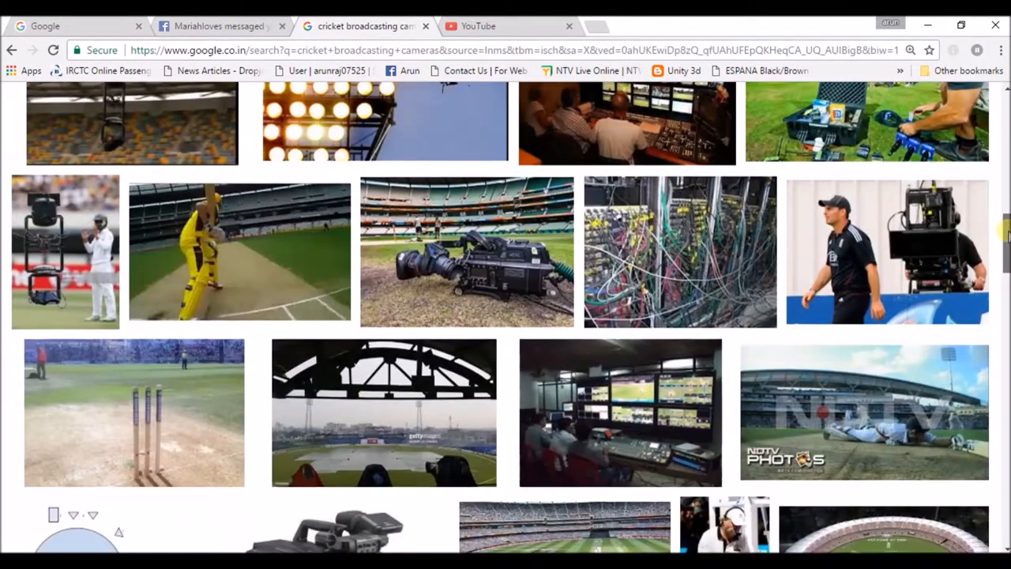
scroll(down, 3)
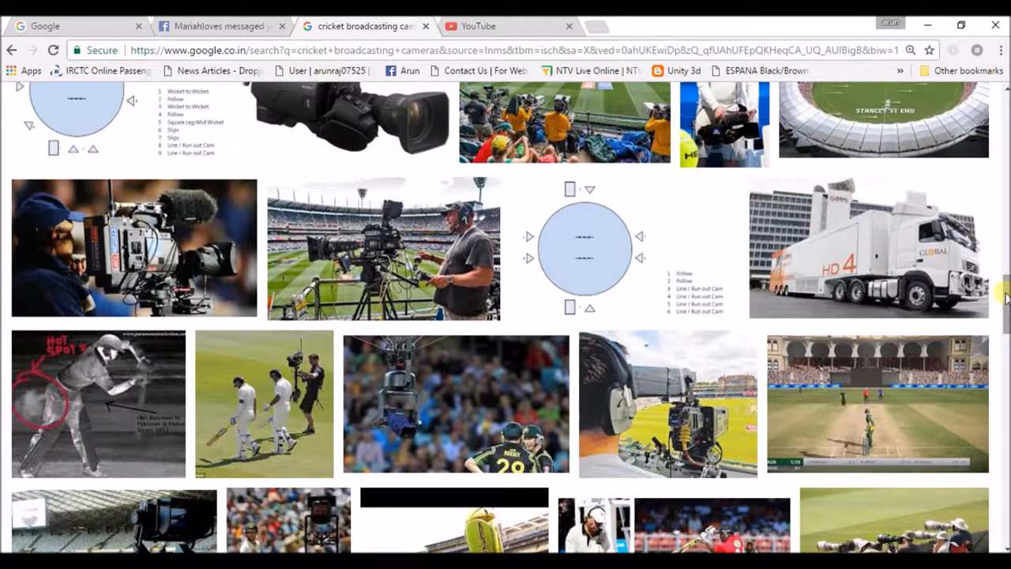
scroll(down, 3)
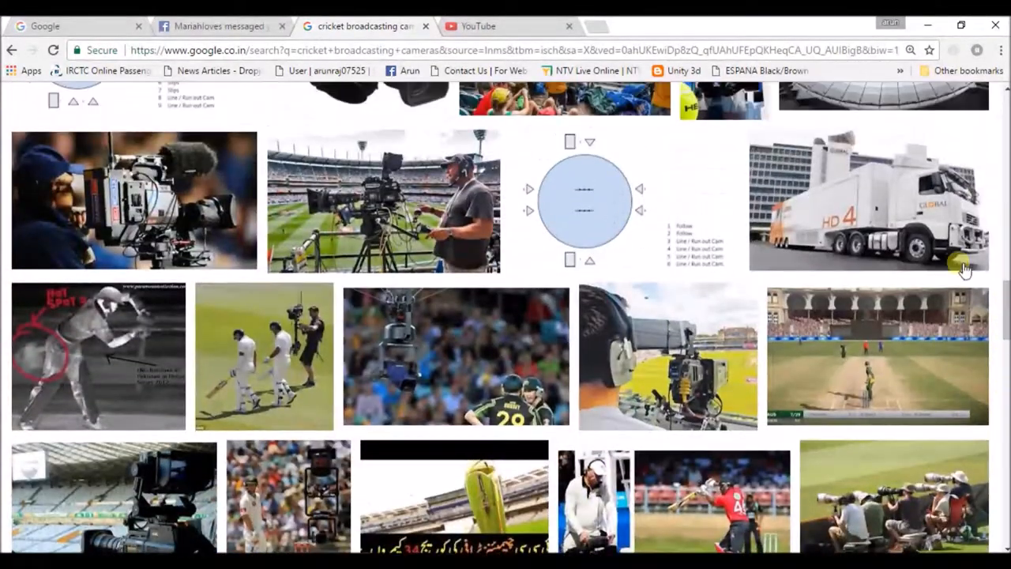
mouse_move(833, 216)
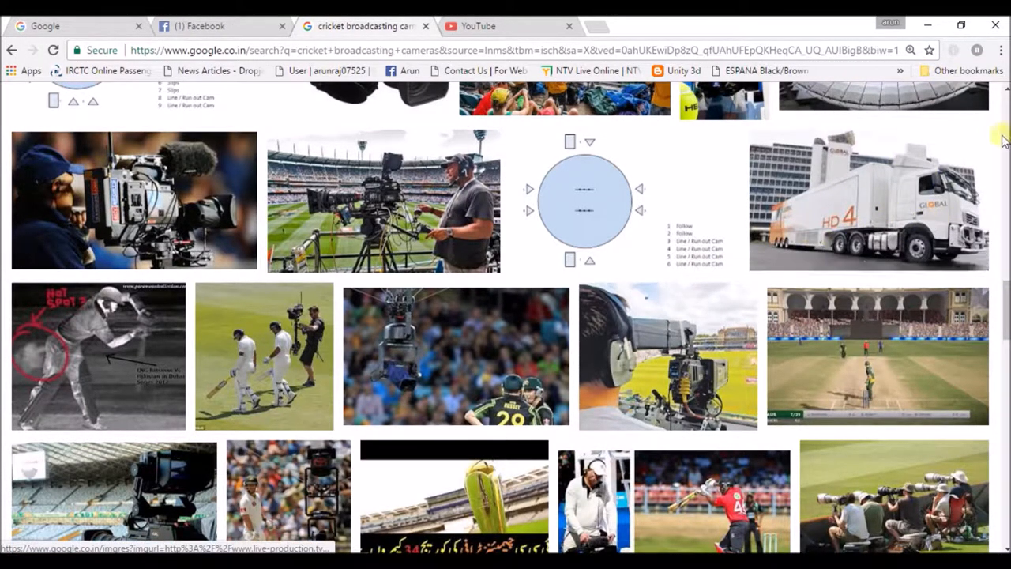
scroll(down, 3)
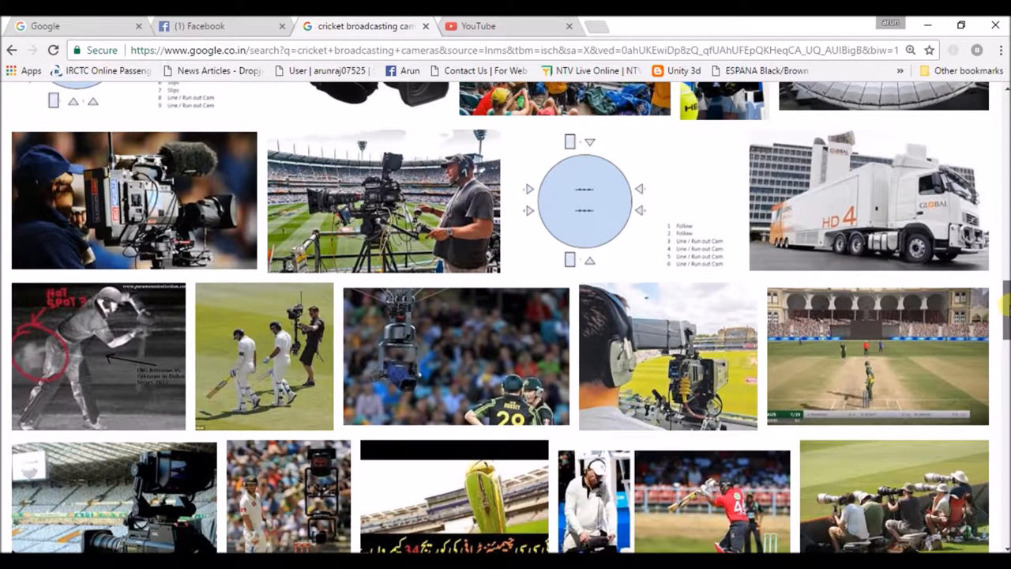
scroll(down, 3)
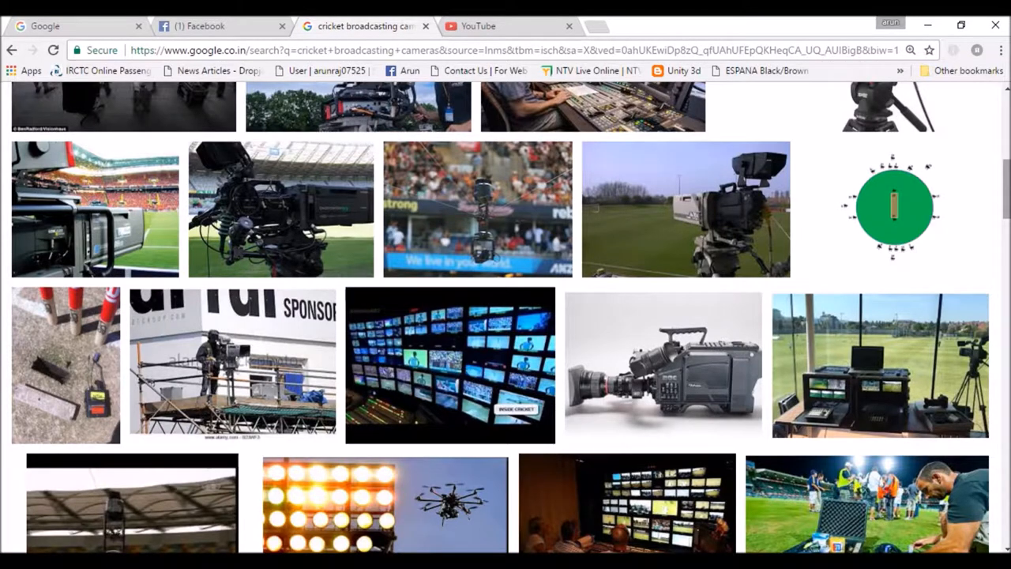
scroll(down, 3)
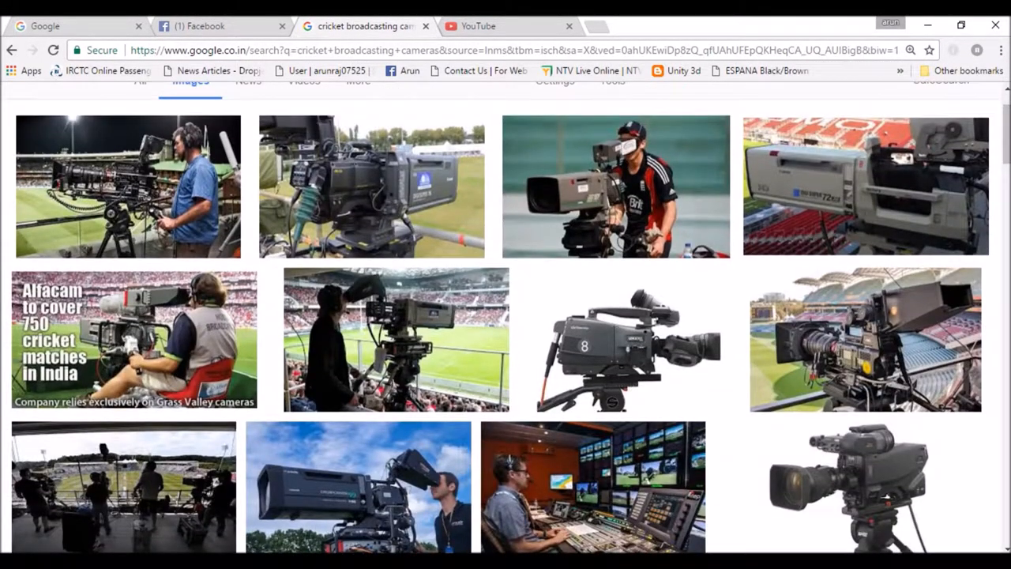
- Write 'they use nearly 28 to 38 cameras ....' on the first line of the links note
text(they use)
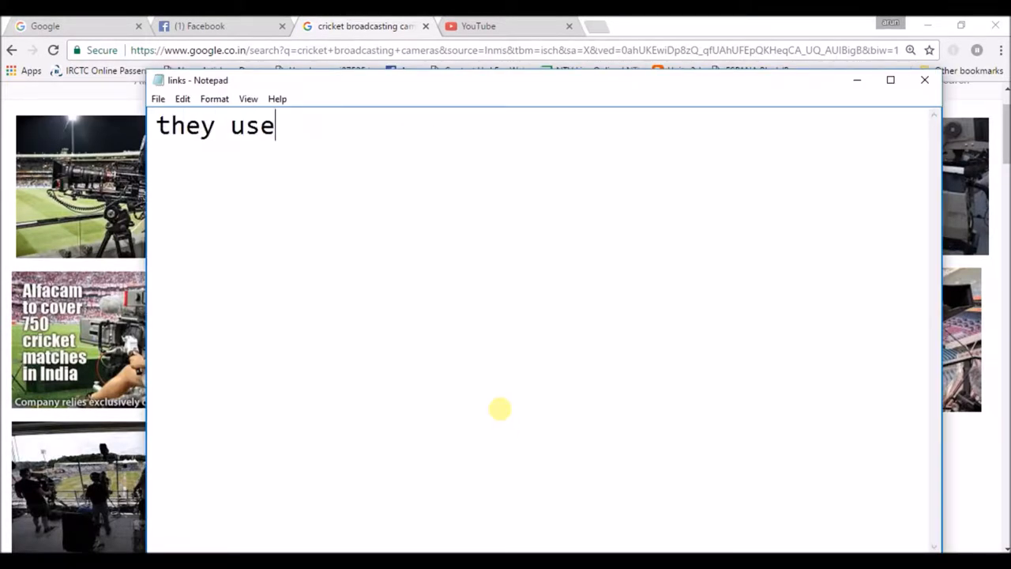
text(near)
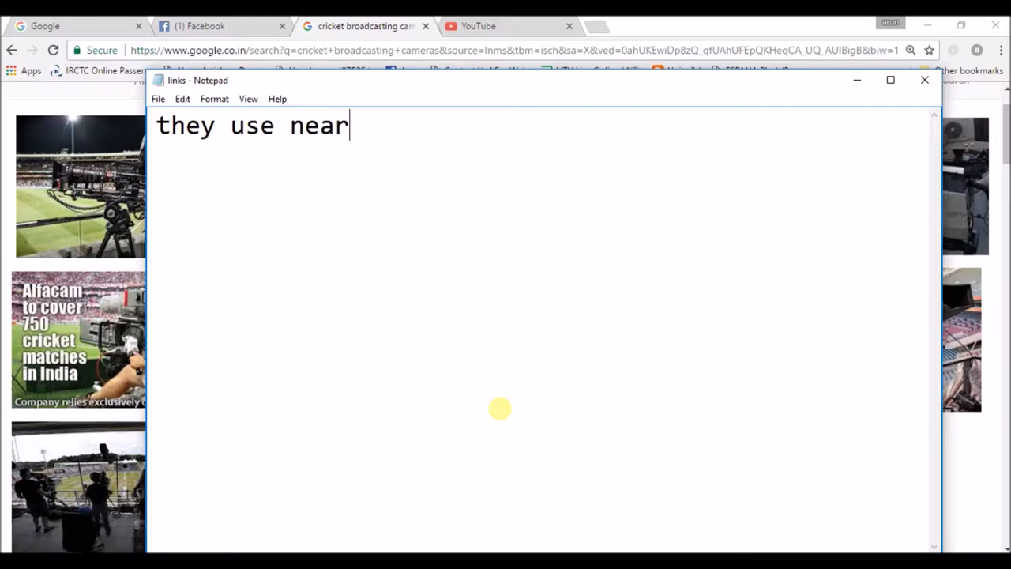
text(ly 28)
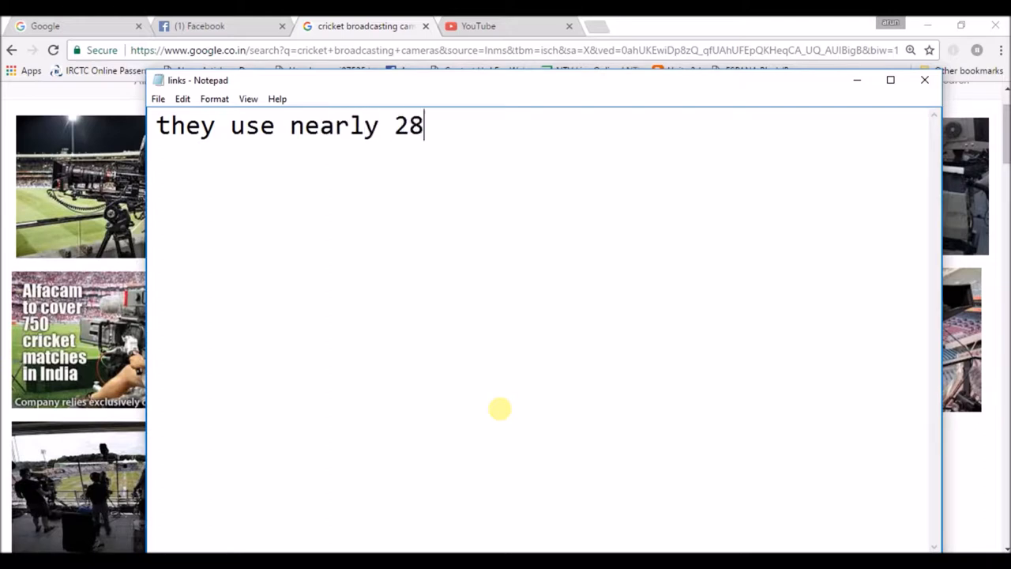
text(to 3)
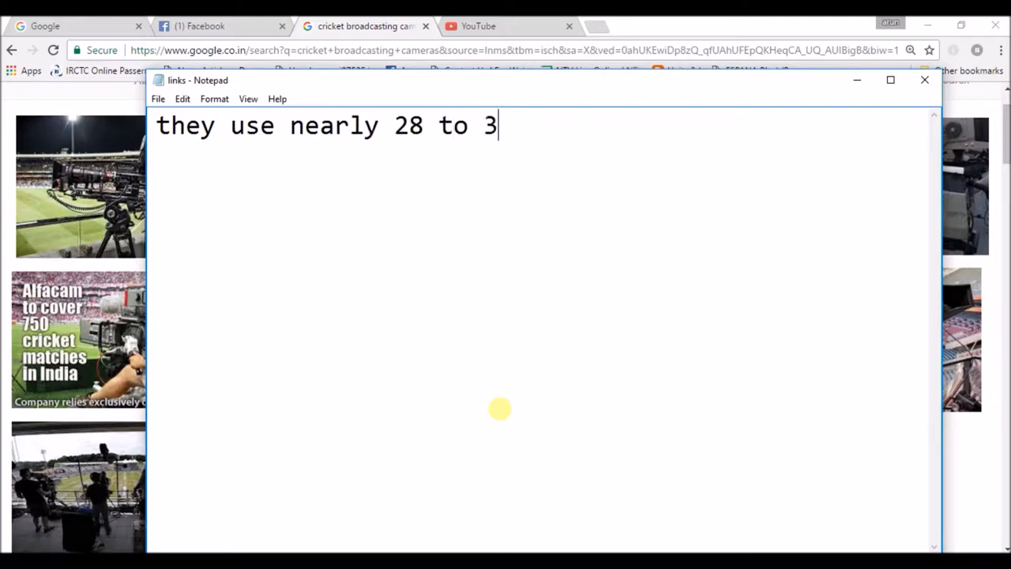
text(8 camer)
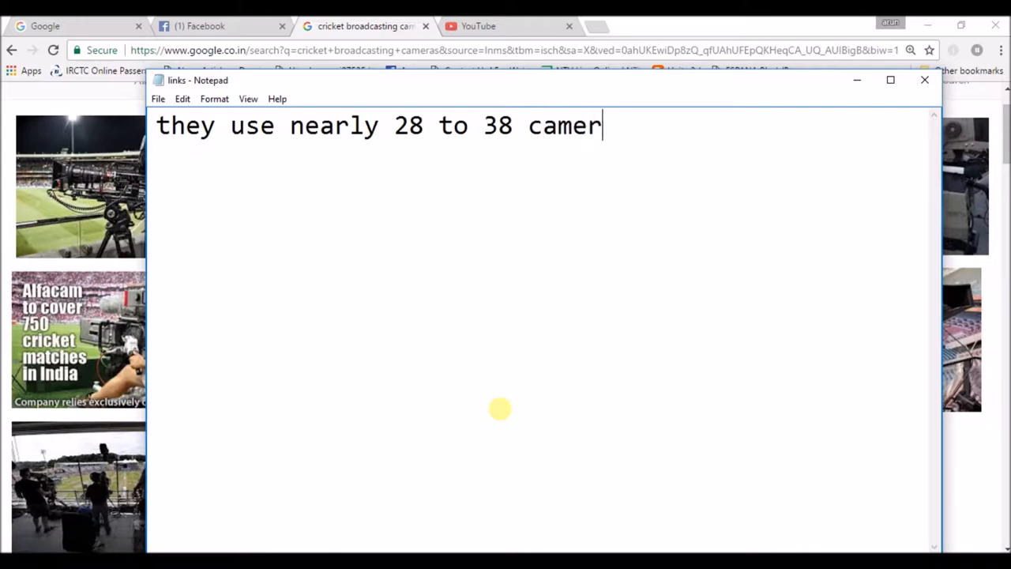
text(as)
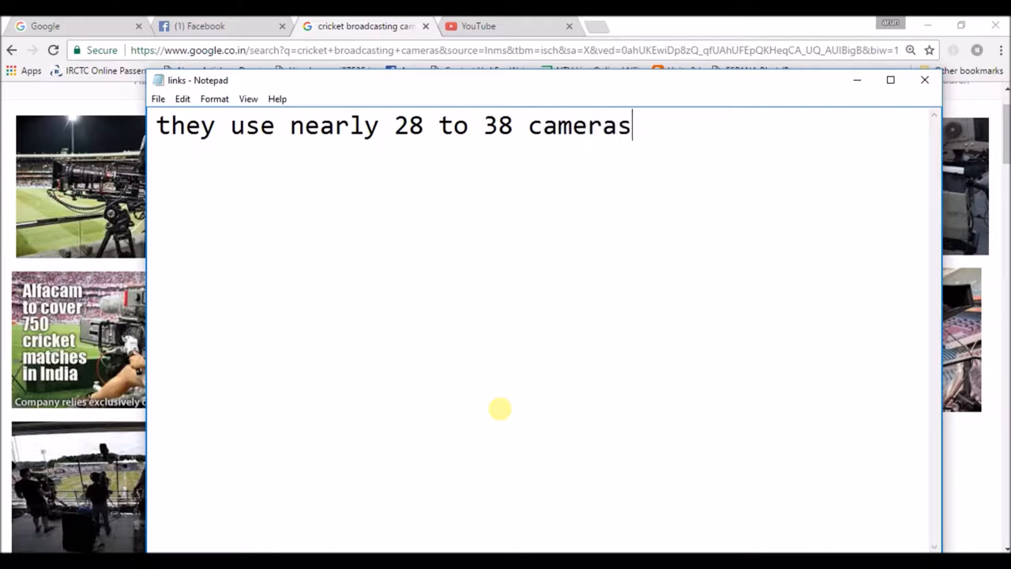
text(....)
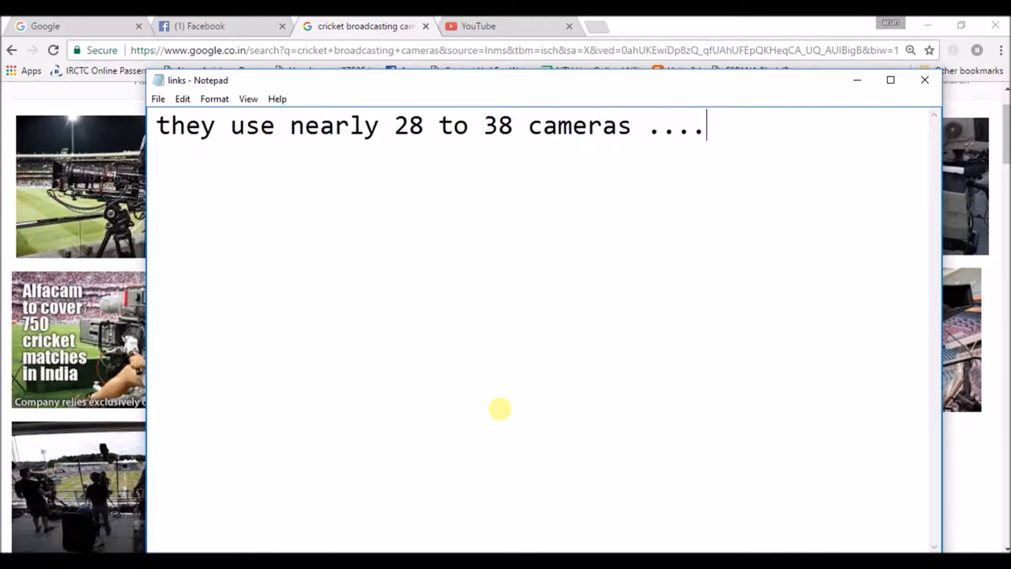
key(Enter)
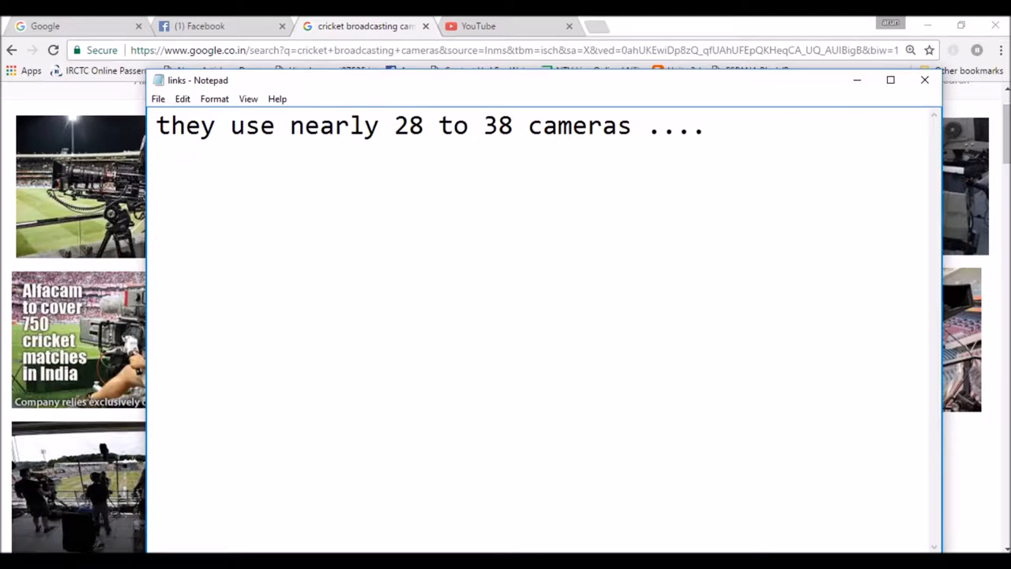
click(914, 82)
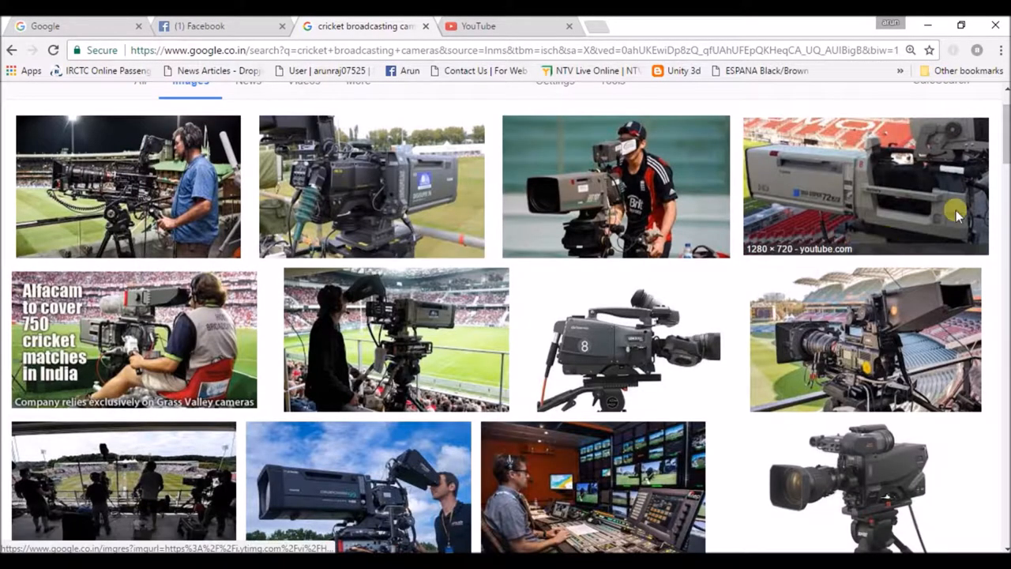
scroll(down, 3)
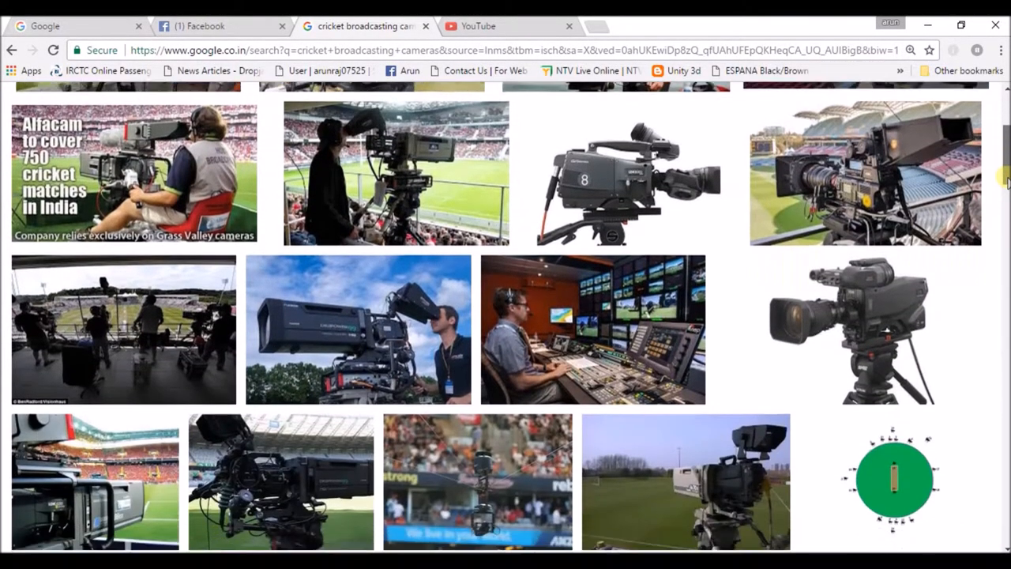
scroll(down, 3)
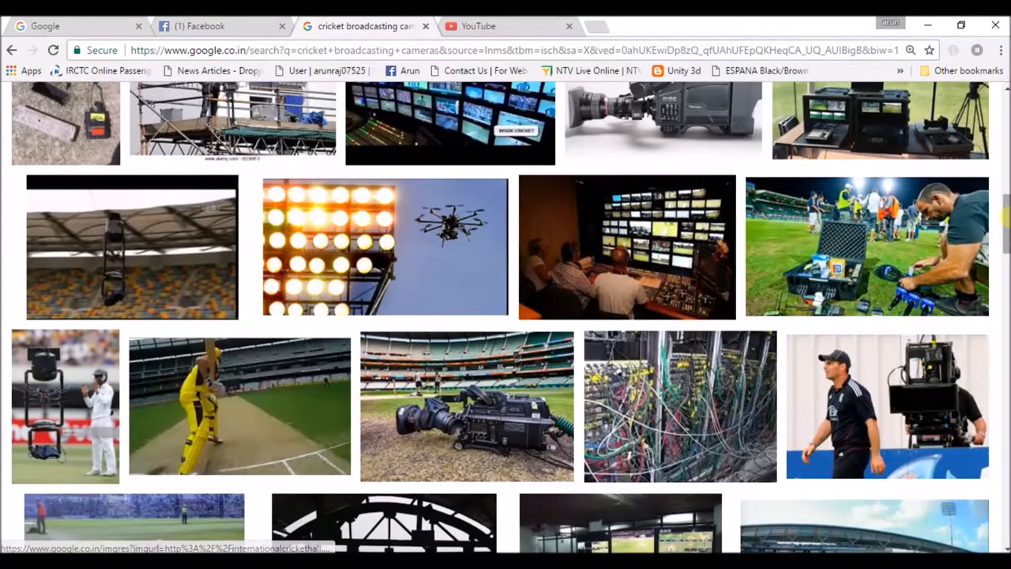
scroll(down, 3)
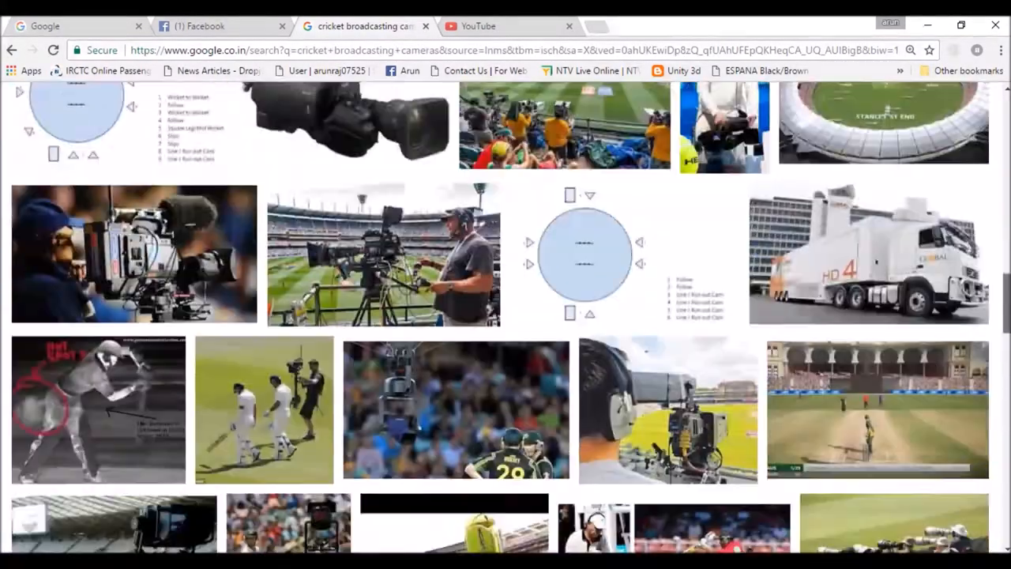
scroll(down, 3)
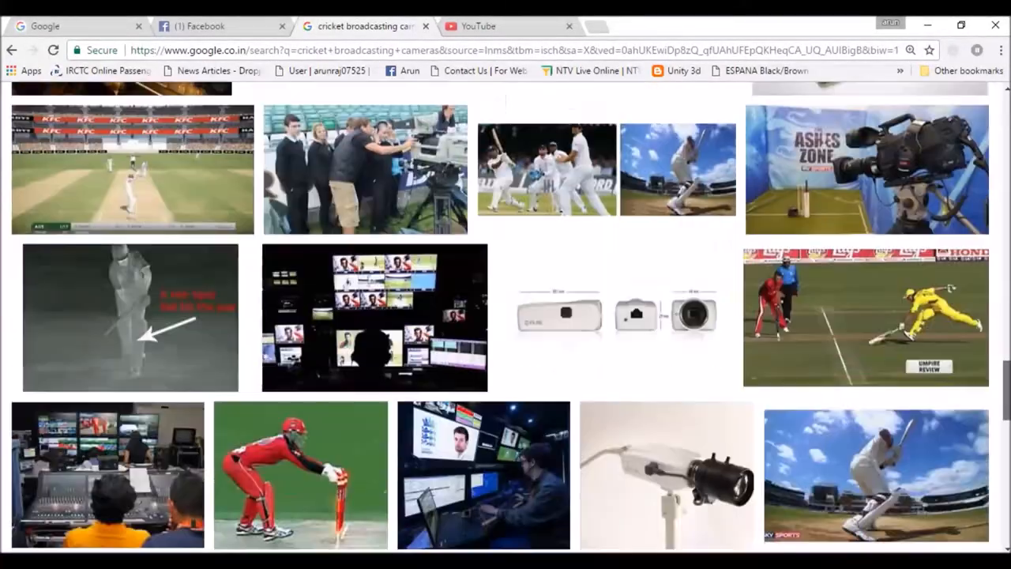
scroll(down, 3)
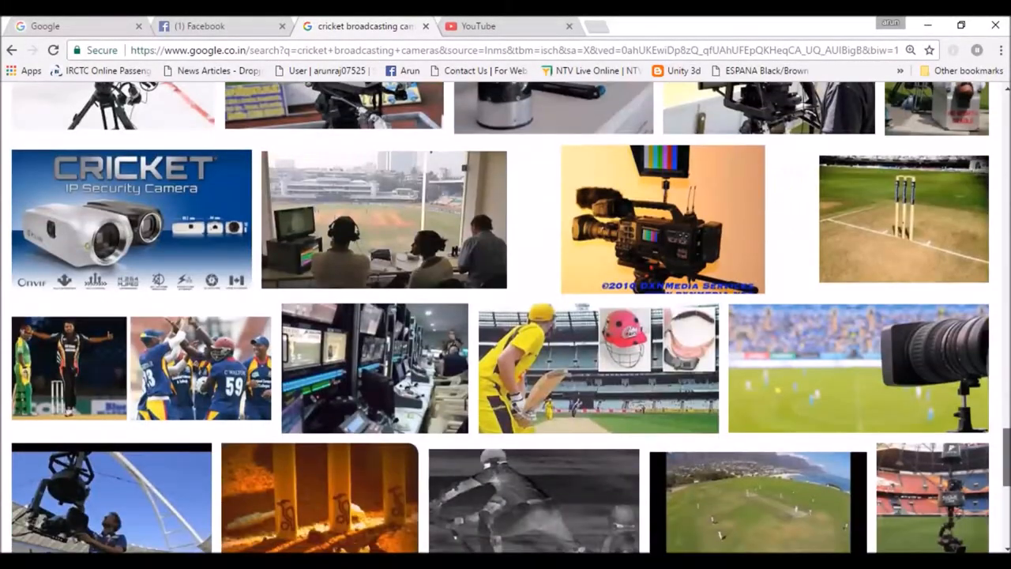
scroll(down, 3)
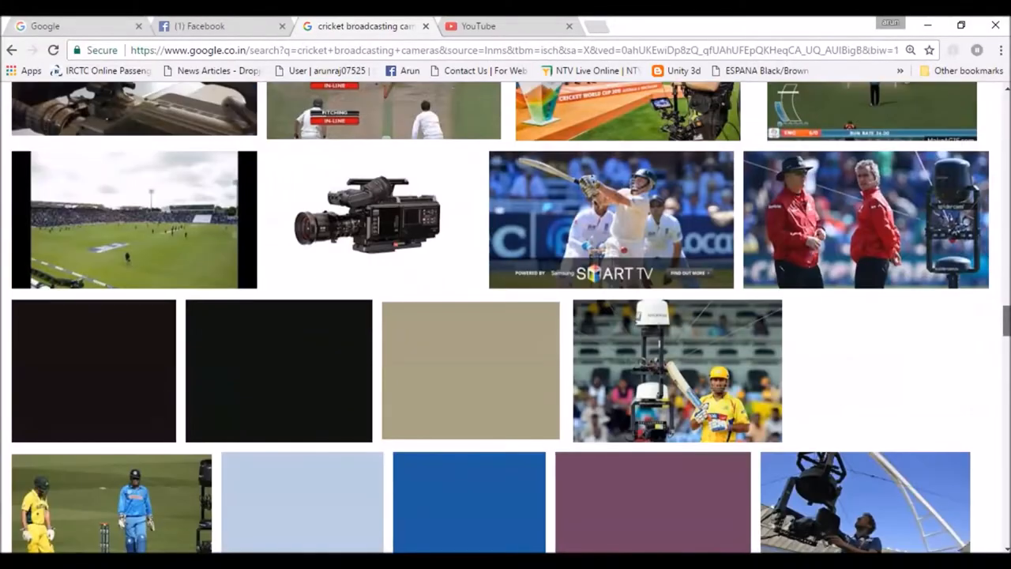
mouse_move(655, 345)
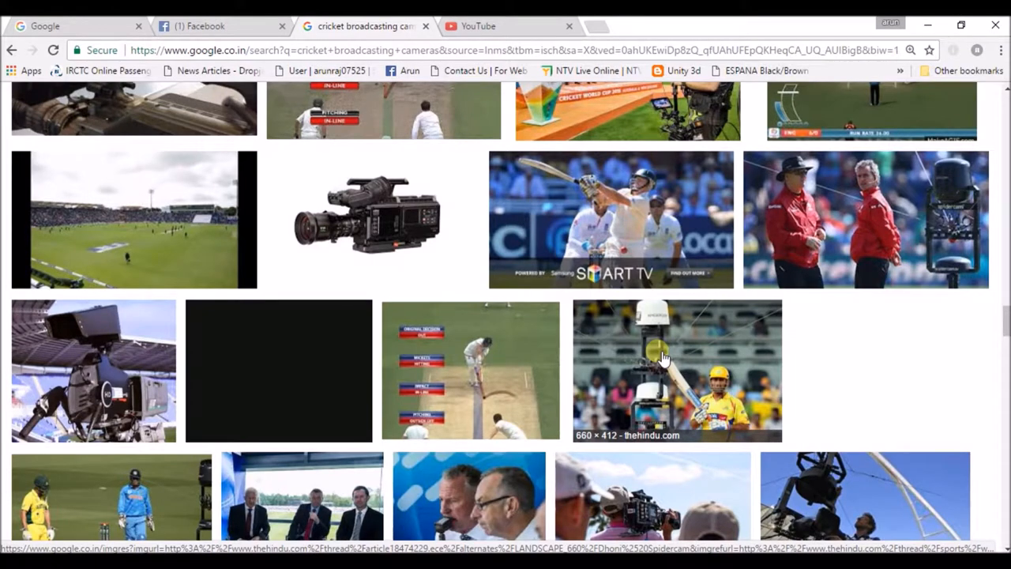
scroll(down, 3)
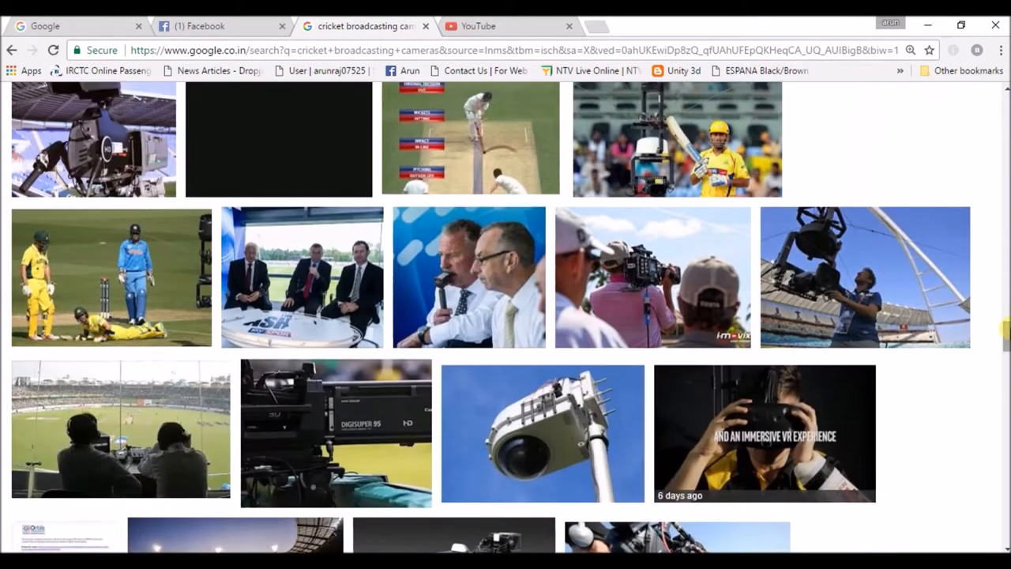
mouse_move(88, 252)
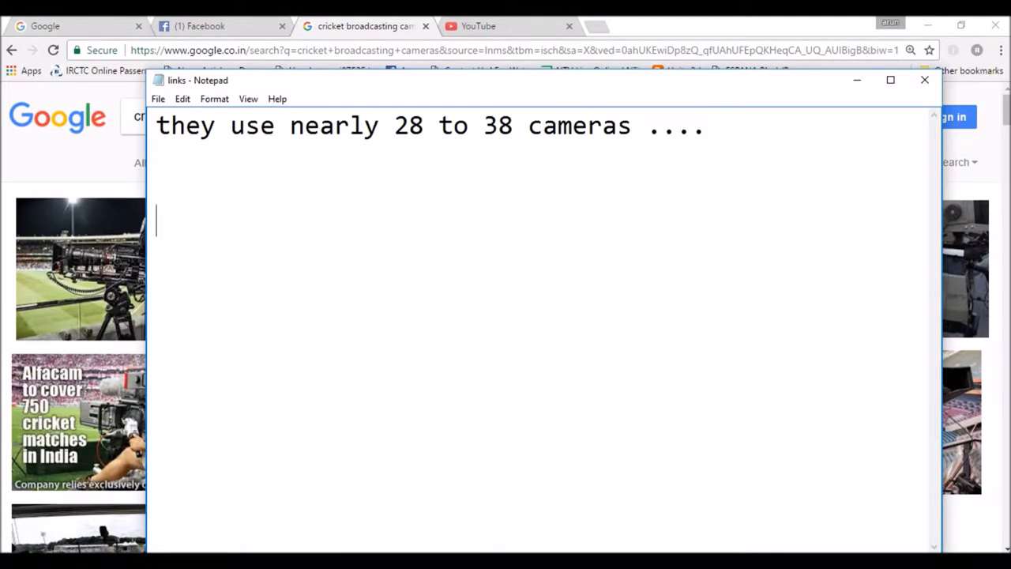
- Add '340 fps' as point '2)' and prefix the first fact with '1)'
text(34)
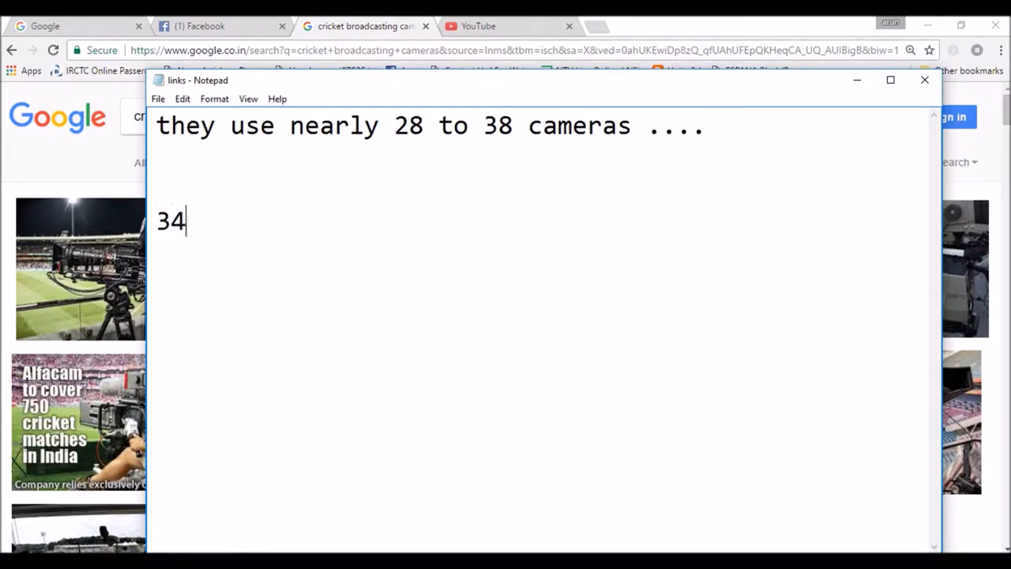
text(0 f)
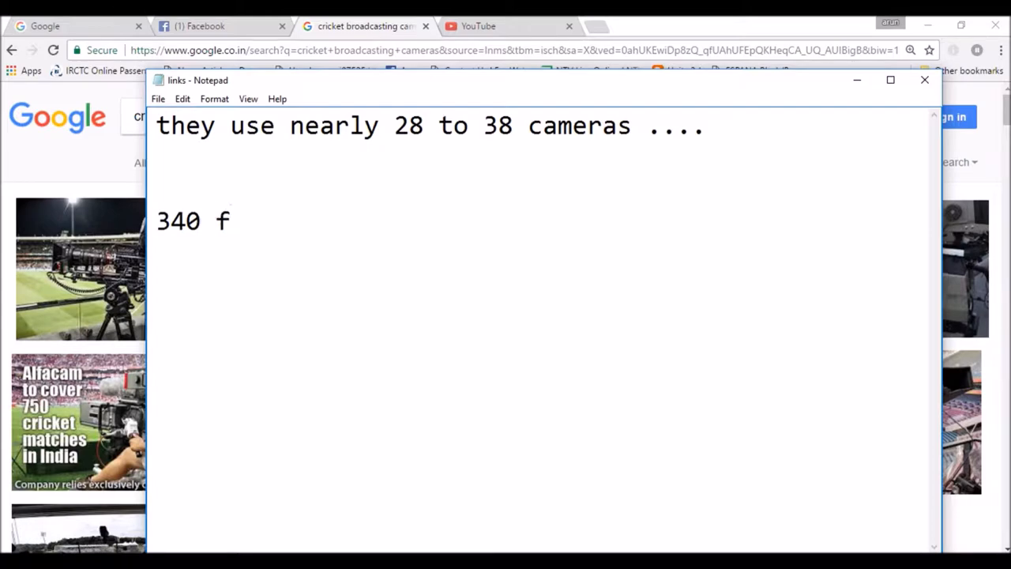
text(ps)
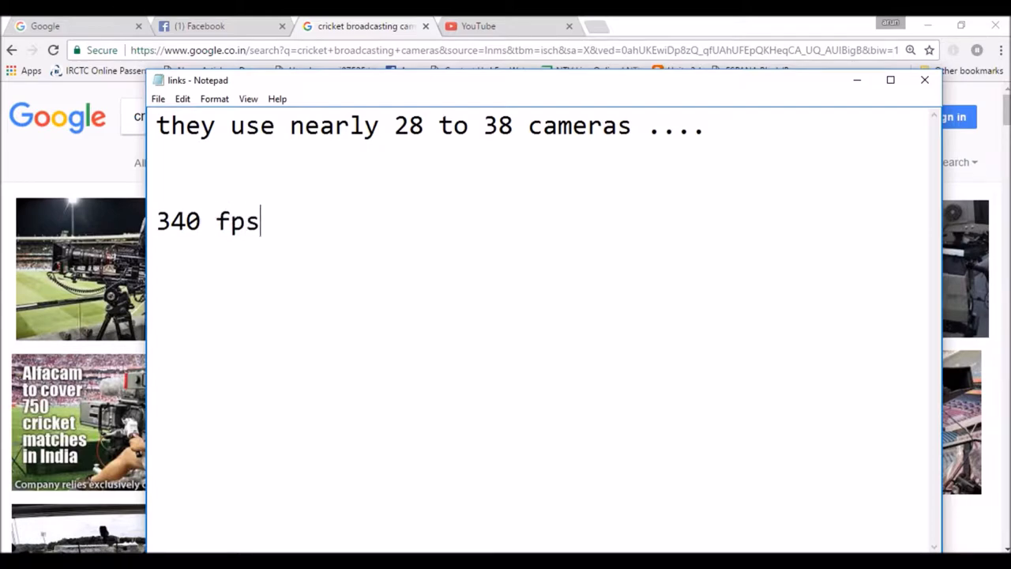
mouse_move(362, 423)
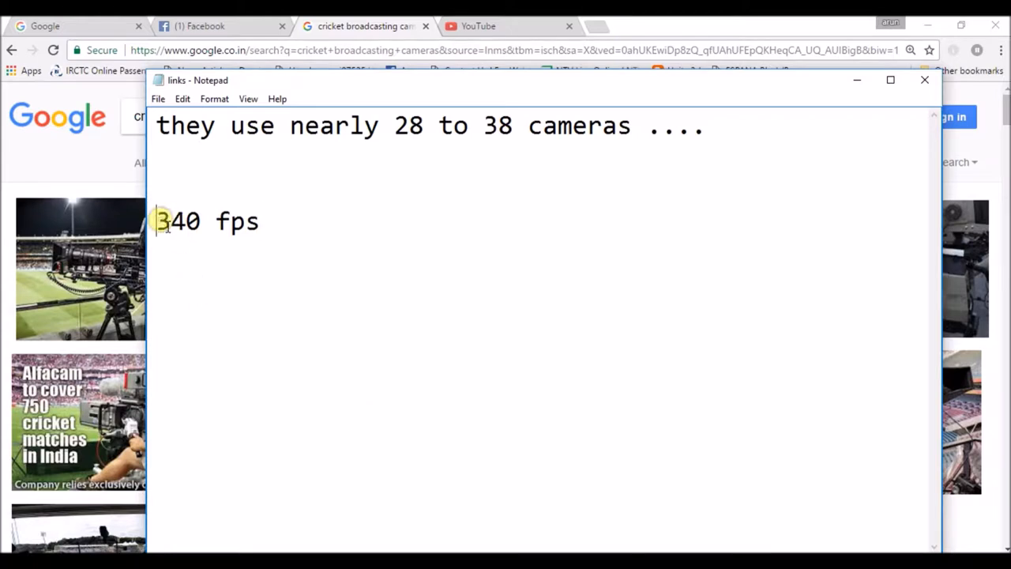
text(2))
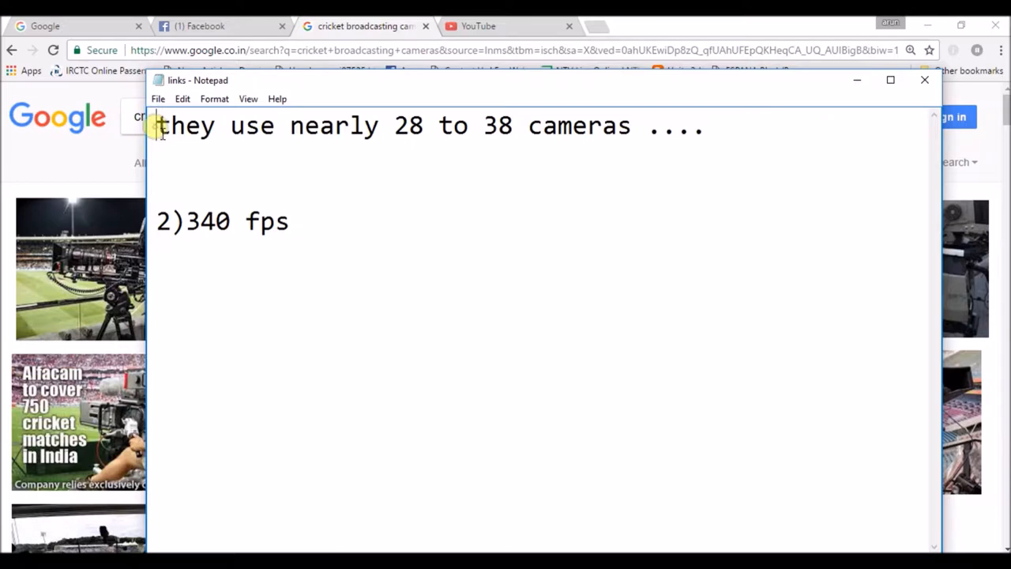
text(1))
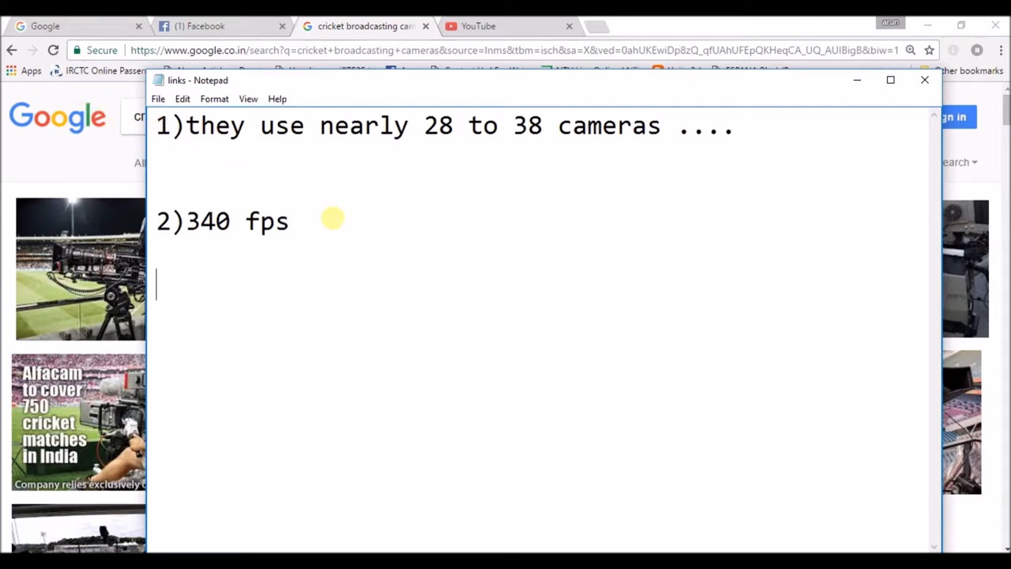
- Write '3)12 miles connected cables to control room' as the third line
text(3))
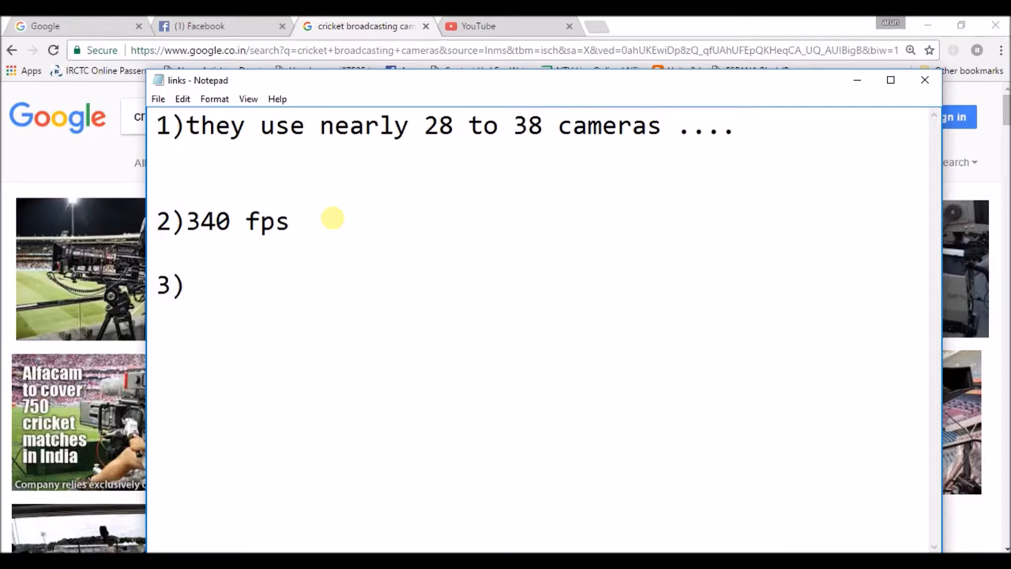
text(12 m)
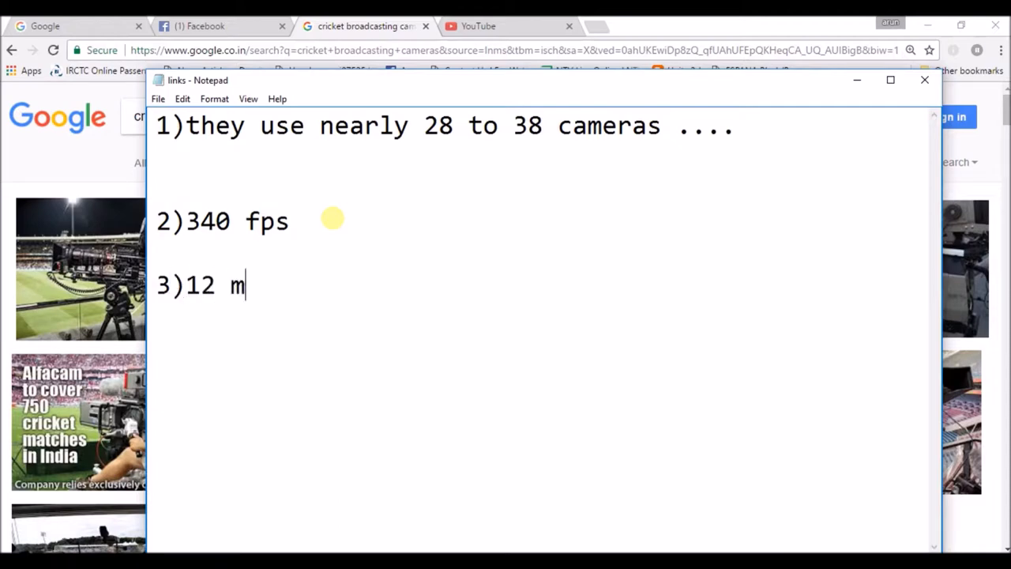
text(iles c)
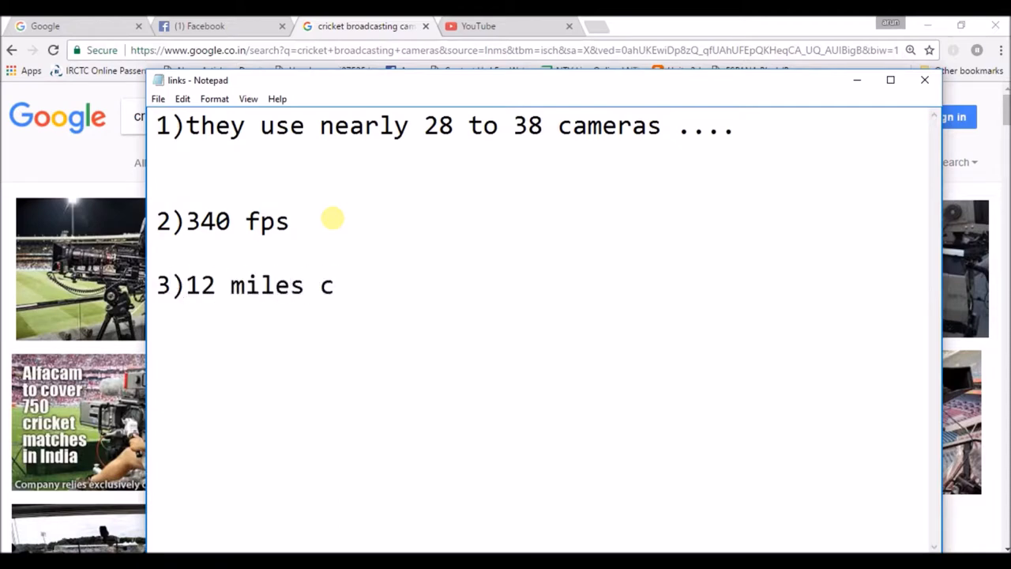
text(onnected)
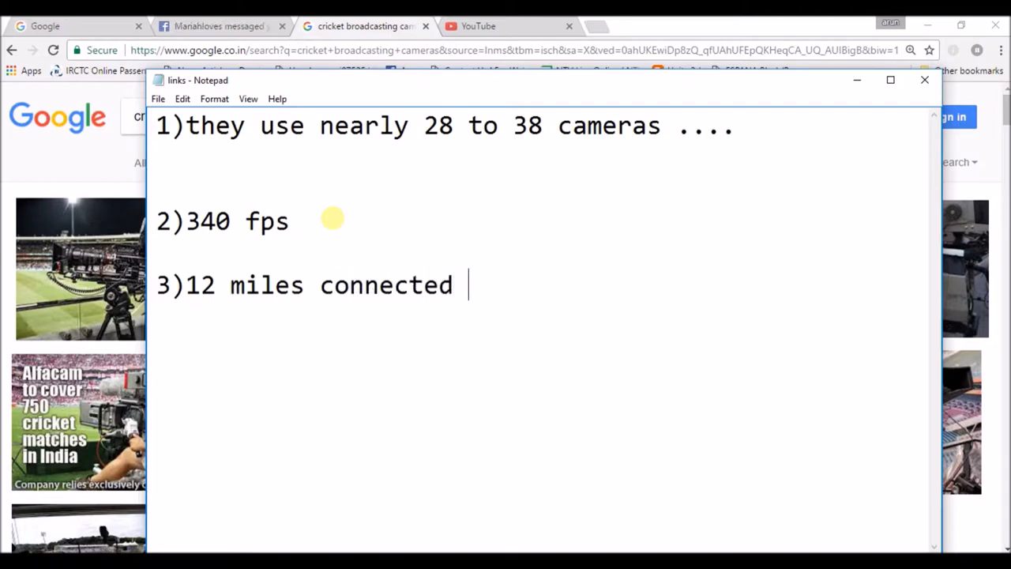
text(cables to con)
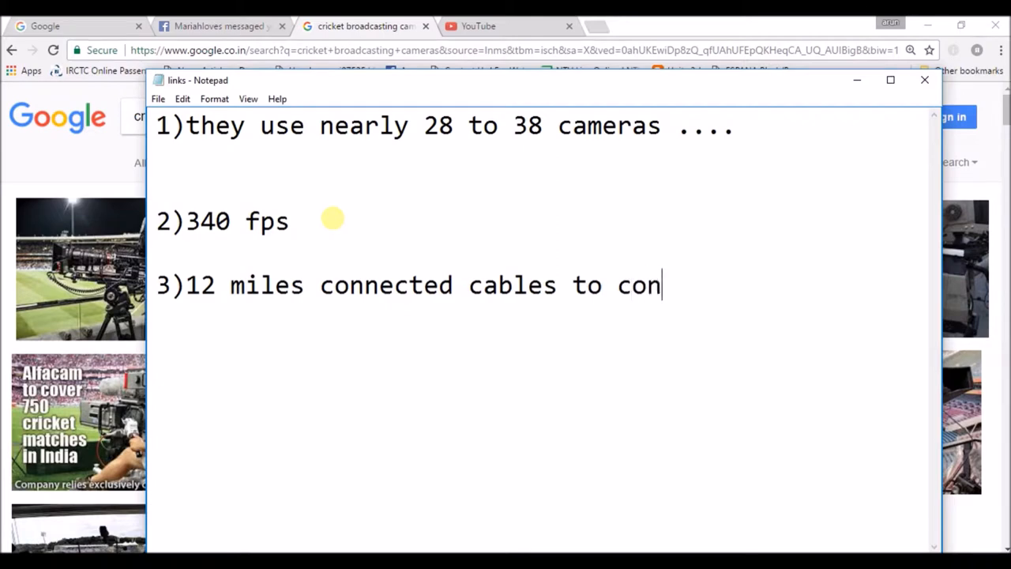
text(trol room)
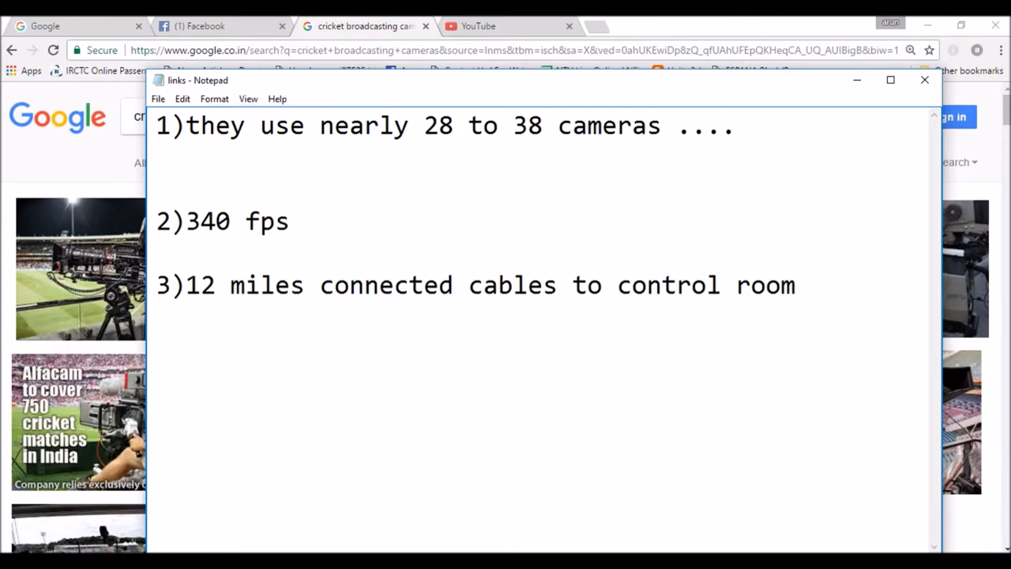
- Add '4)20 mics' on a new line below the third fact
click(795, 285)
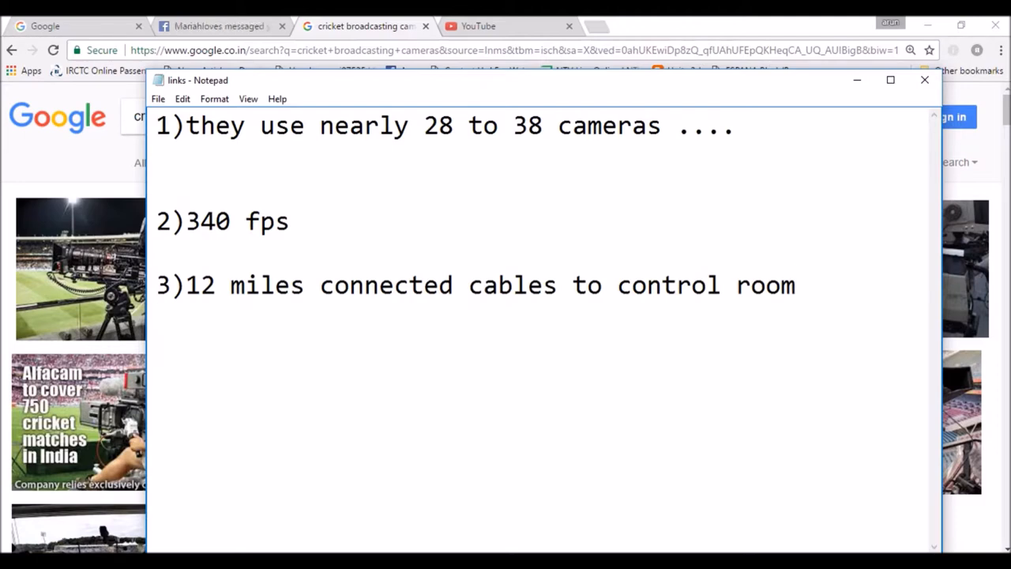
text(4)2)
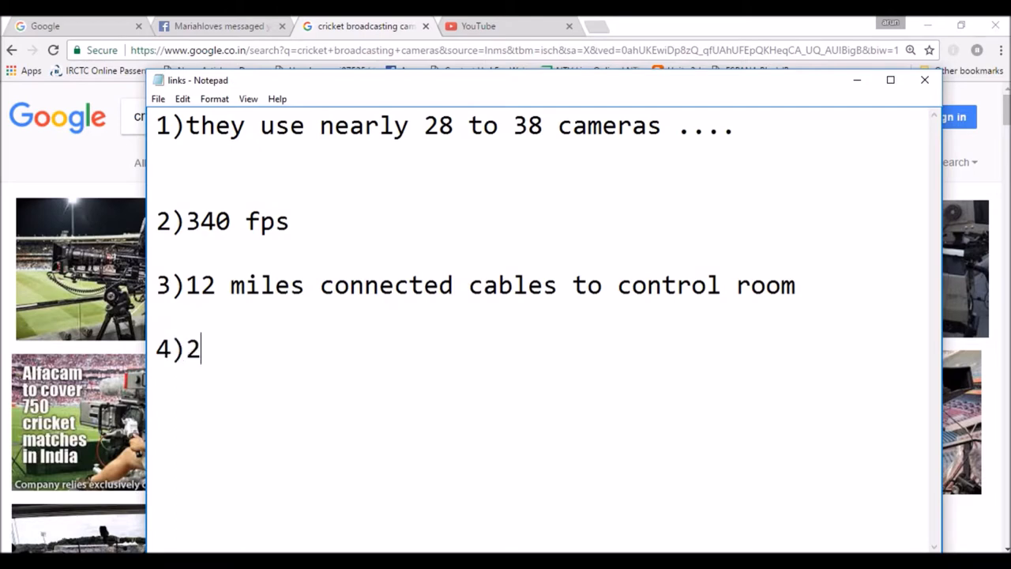
text(0 mics)
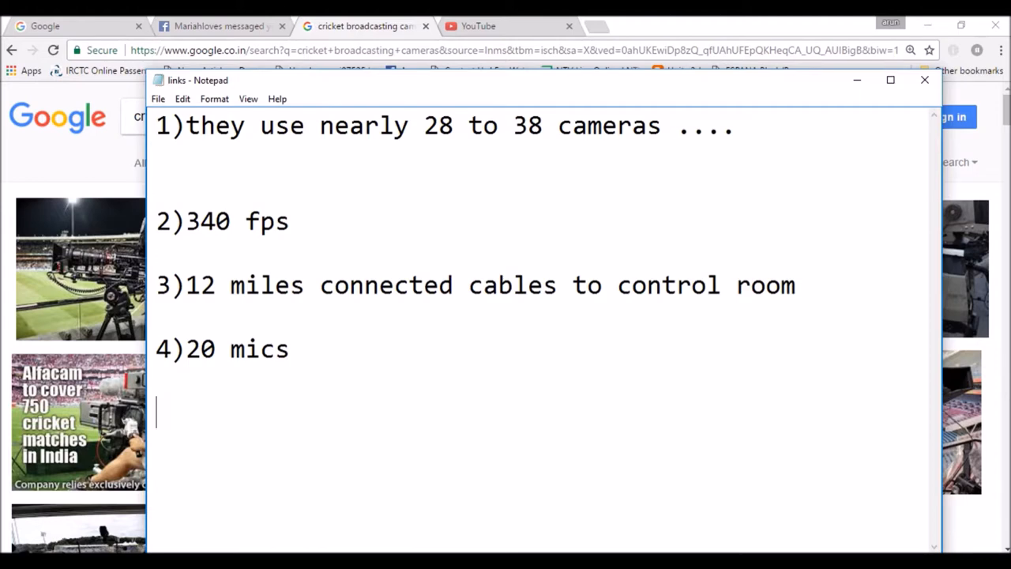
- Add '5)120 were working' as the fifth fact
text(5))
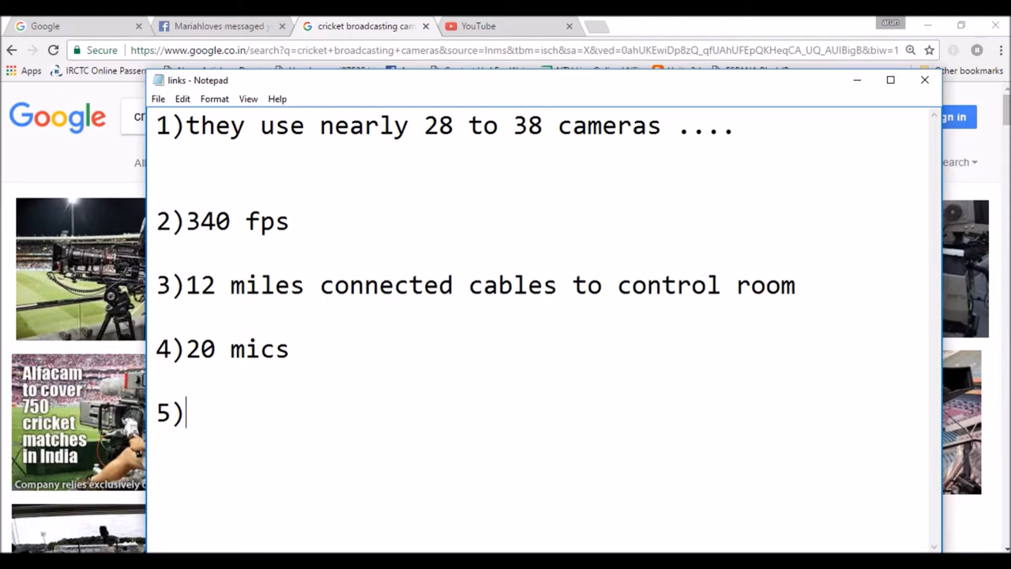
text(120 were wo)
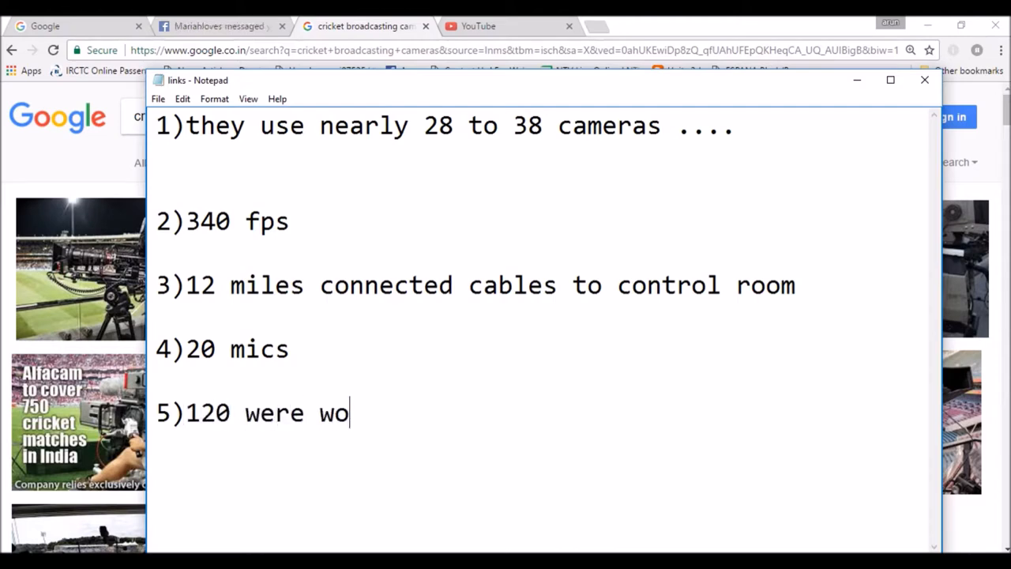
text(rking)
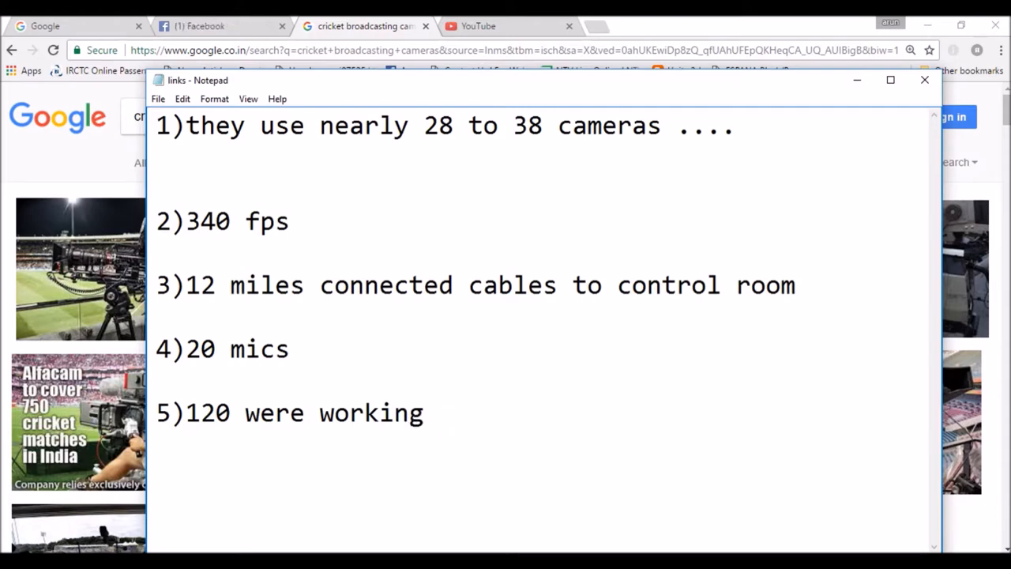